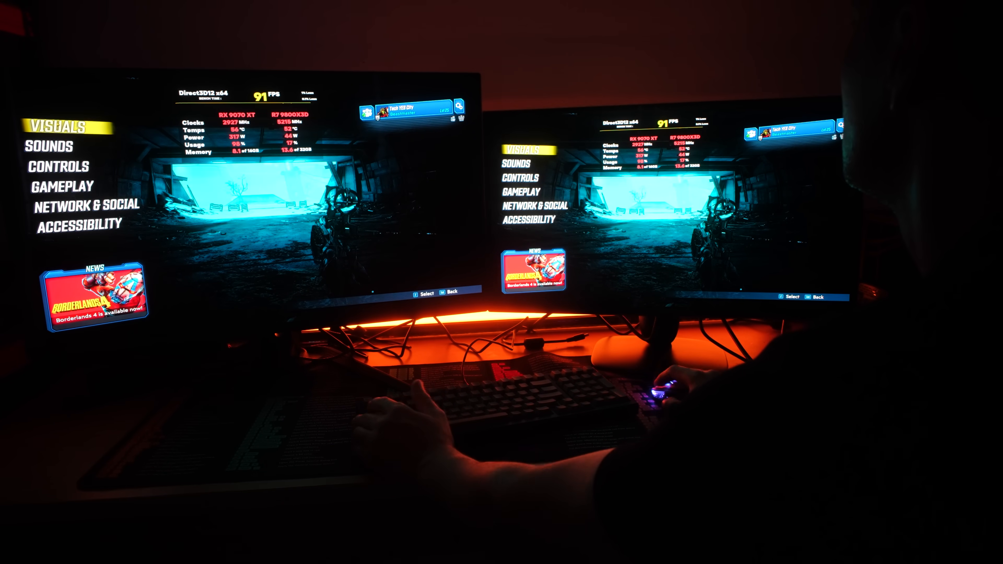
Show the advanced visual settings with Graphics Quality presets and quality options from the options menu
left_click(52, 126)
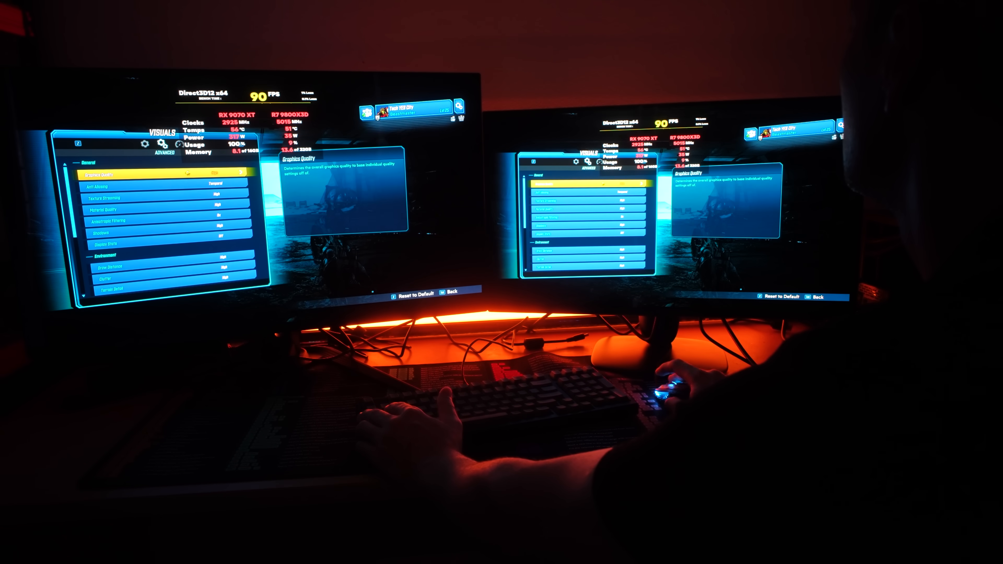